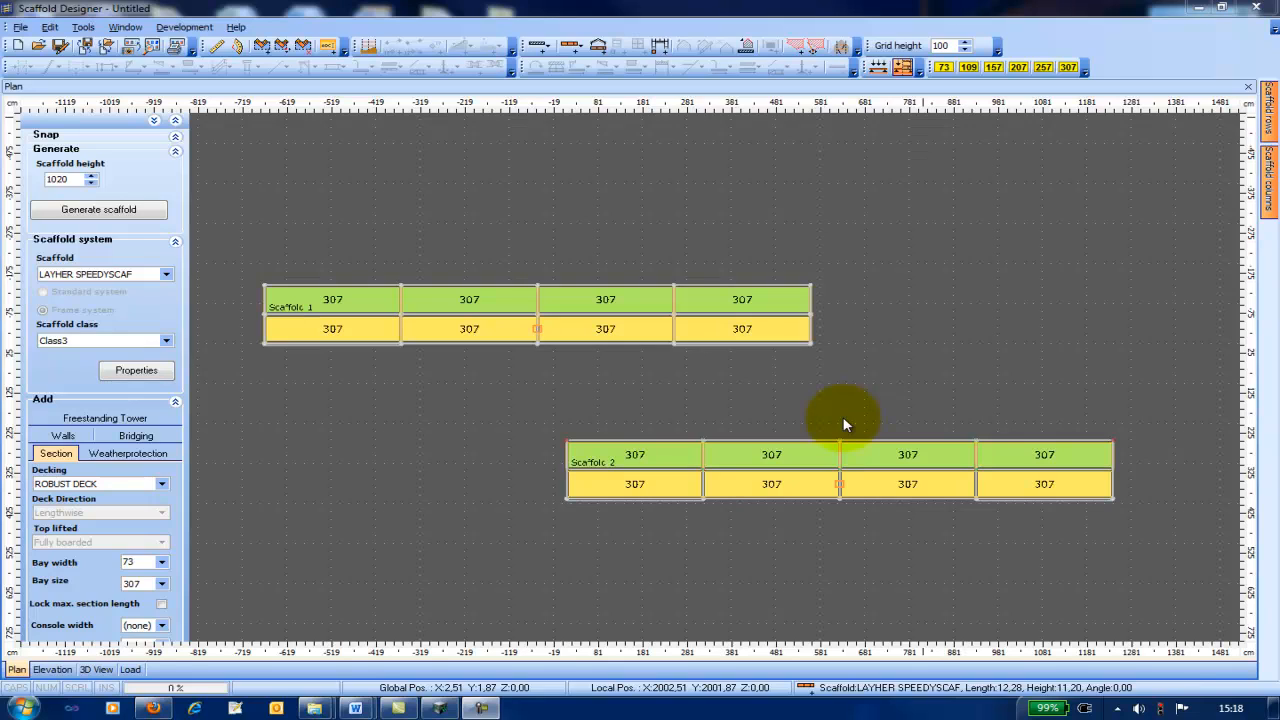
mouse_move(848, 404)
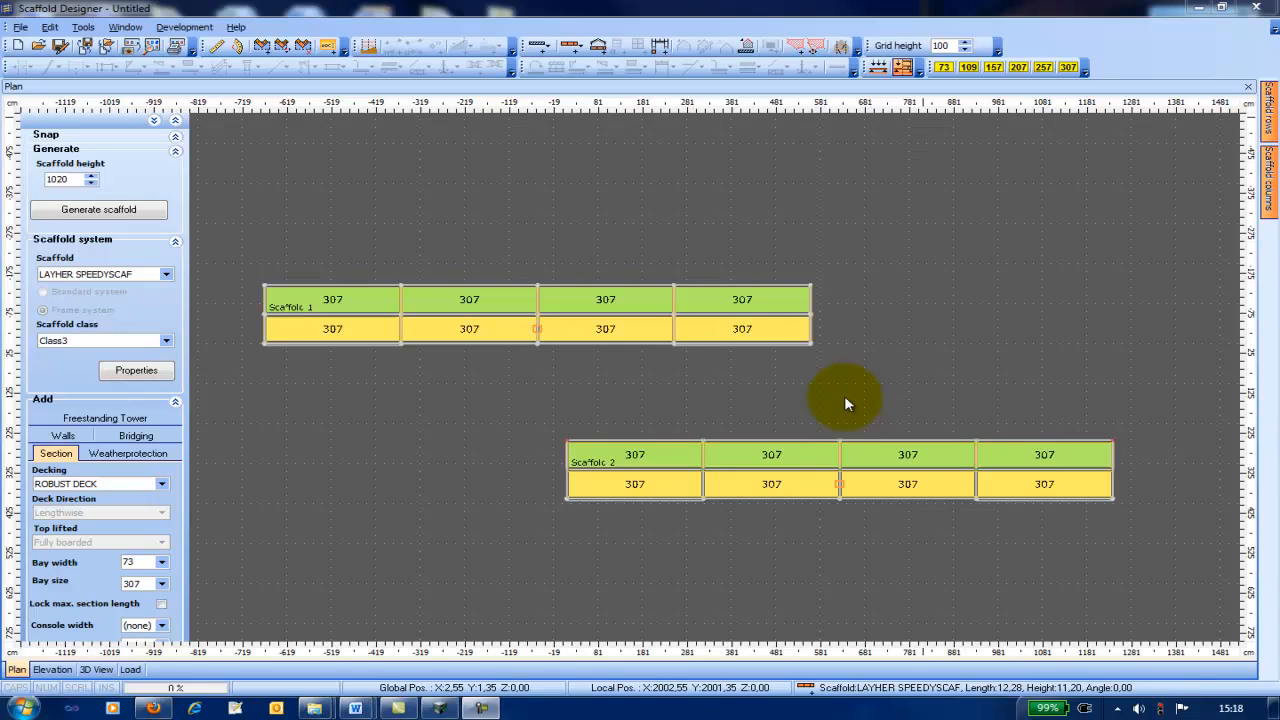
mouse_move(448, 382)
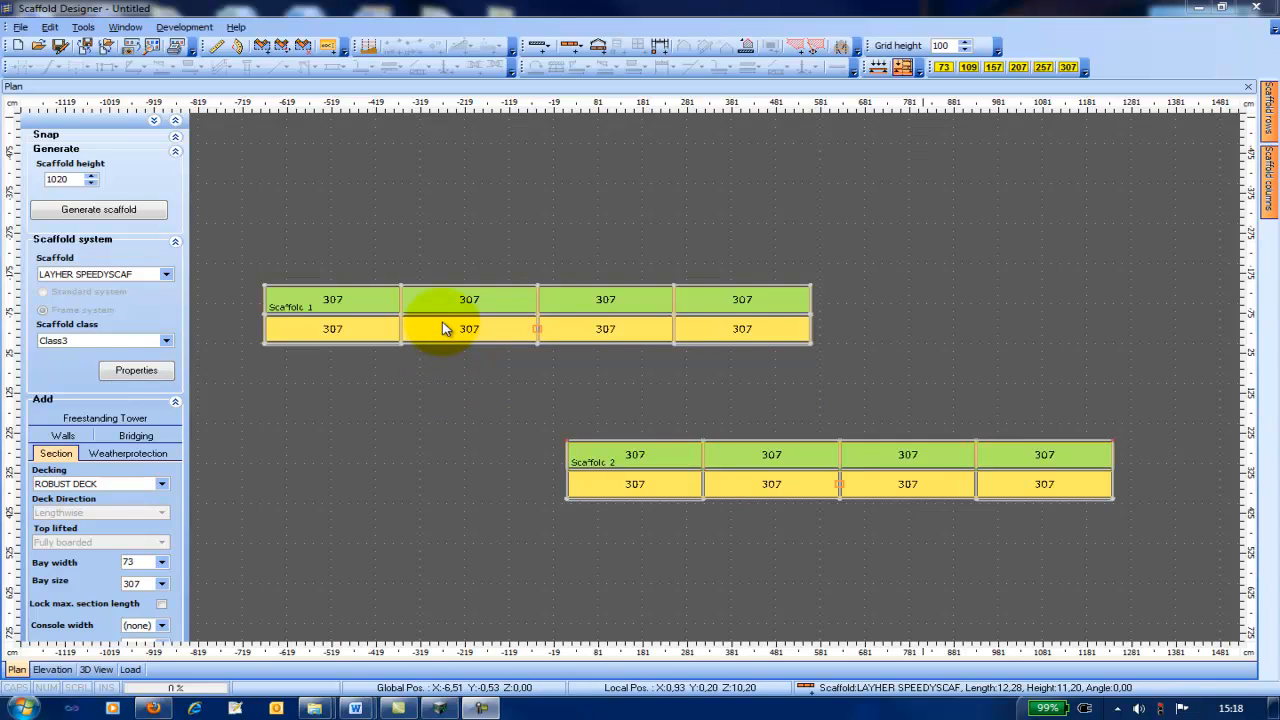
mouse_move(446, 332)
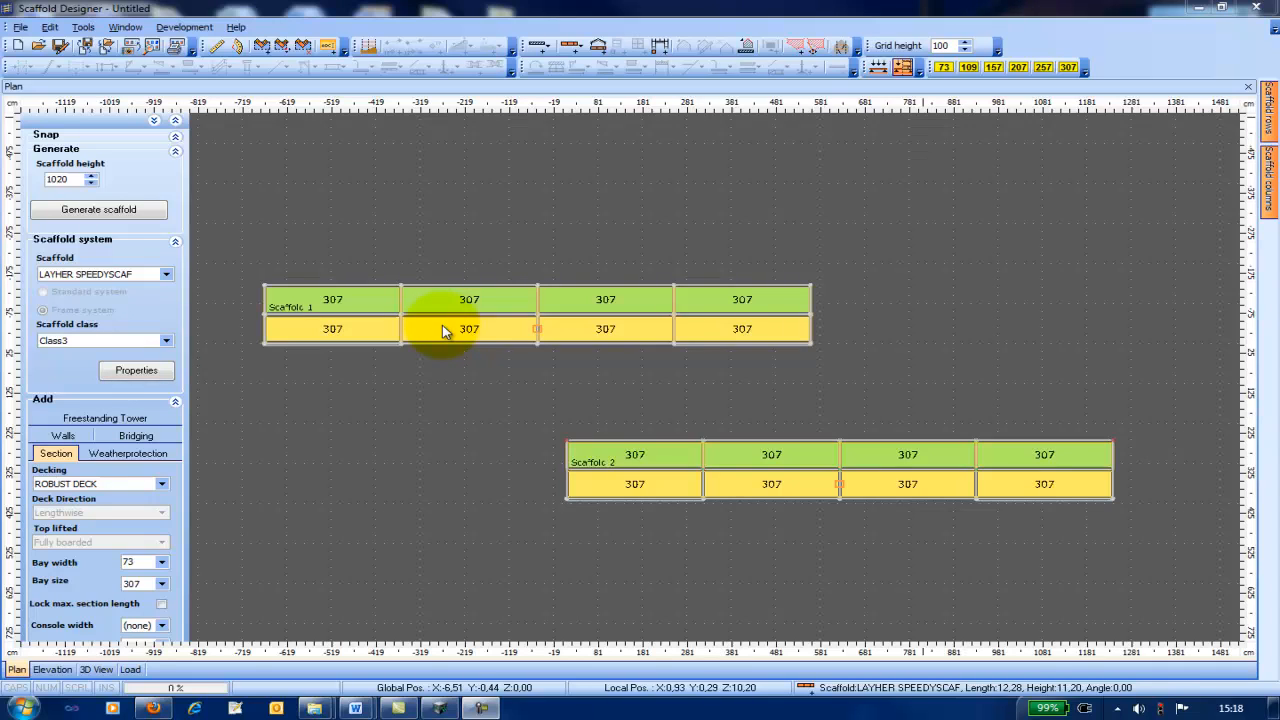
mouse_move(448, 330)
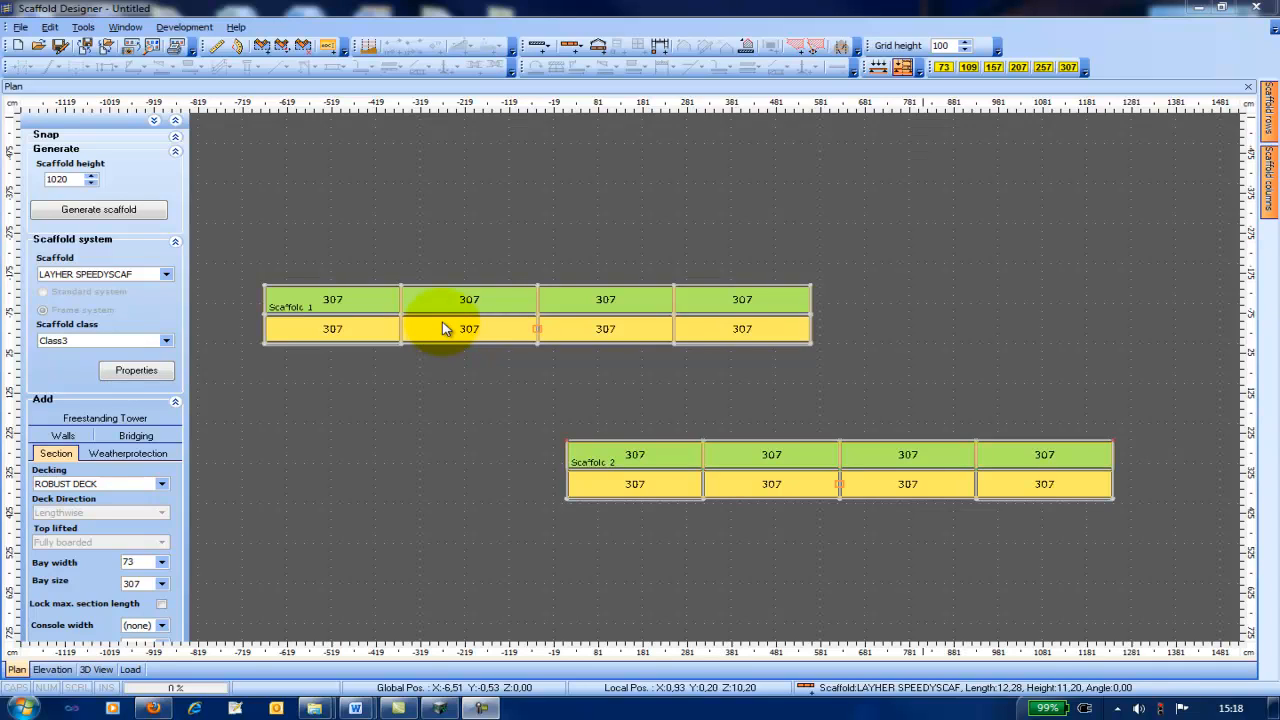
mouse_move(740, 386)
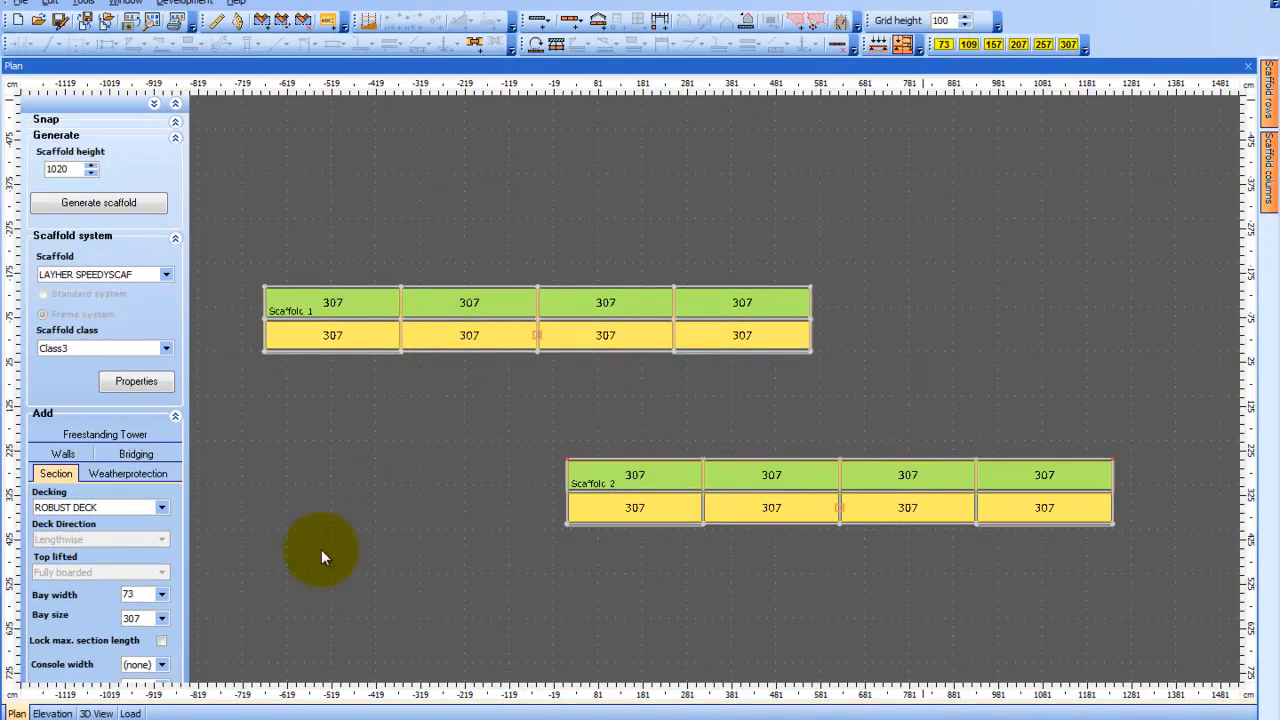
Move a console row of the first scaffold to a new lift height in its elevation and apply it
left_click(52, 712)
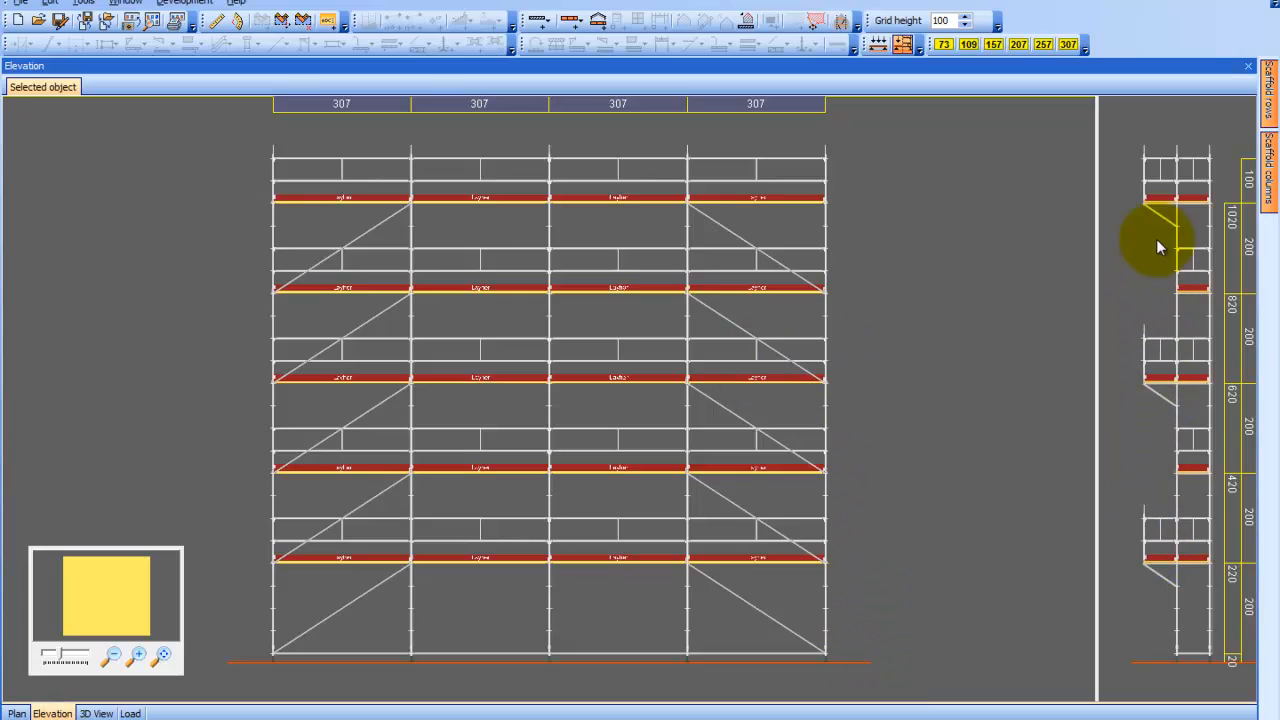
mouse_move(1164, 376)
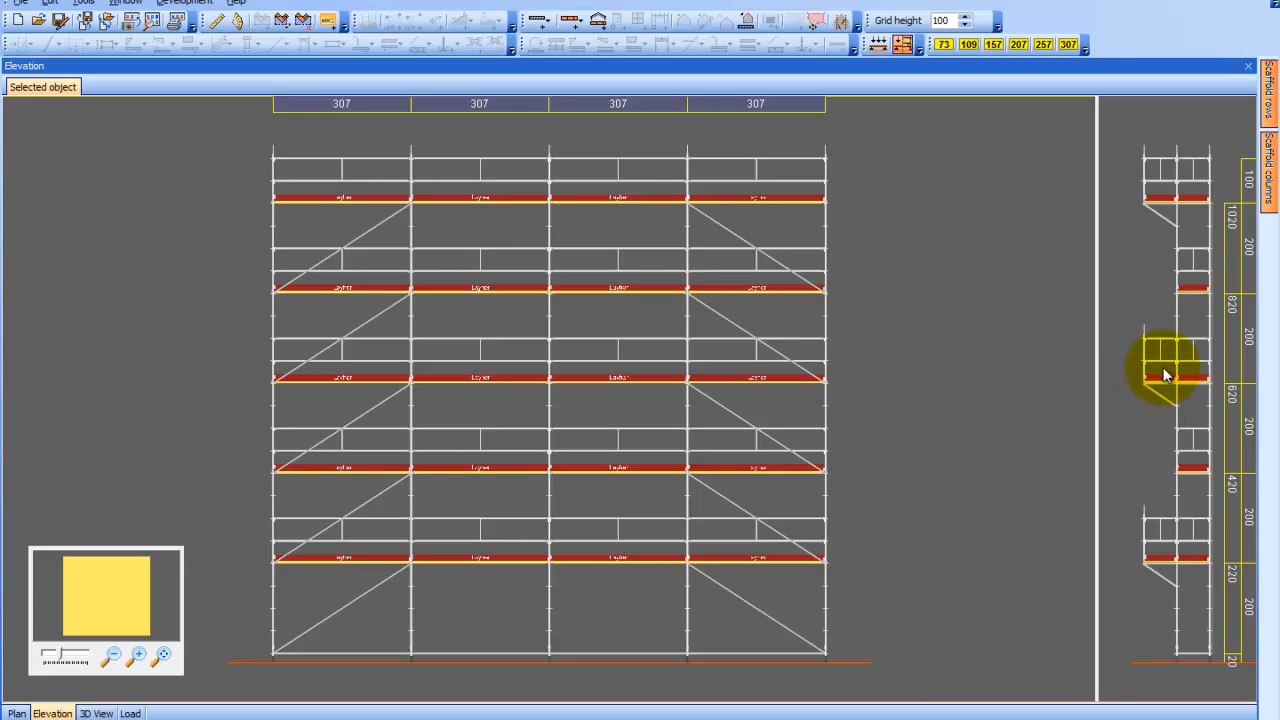
mouse_move(500, 318)
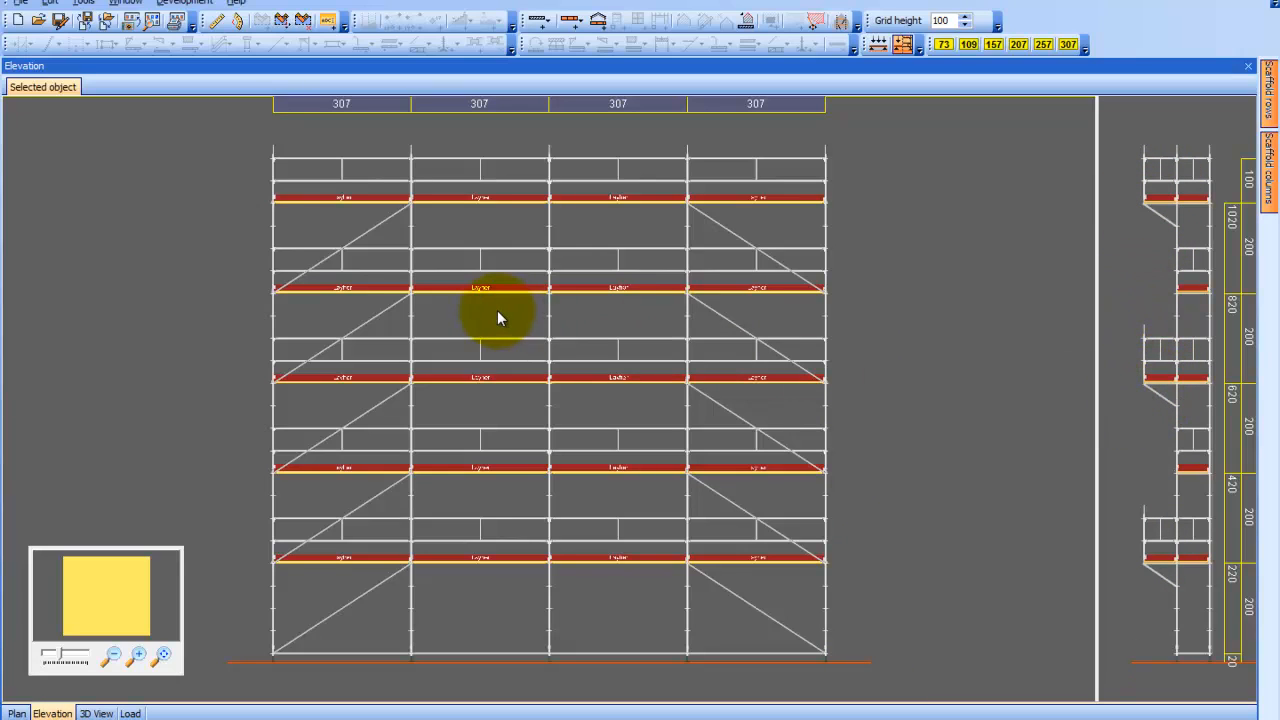
right_click(500, 316)
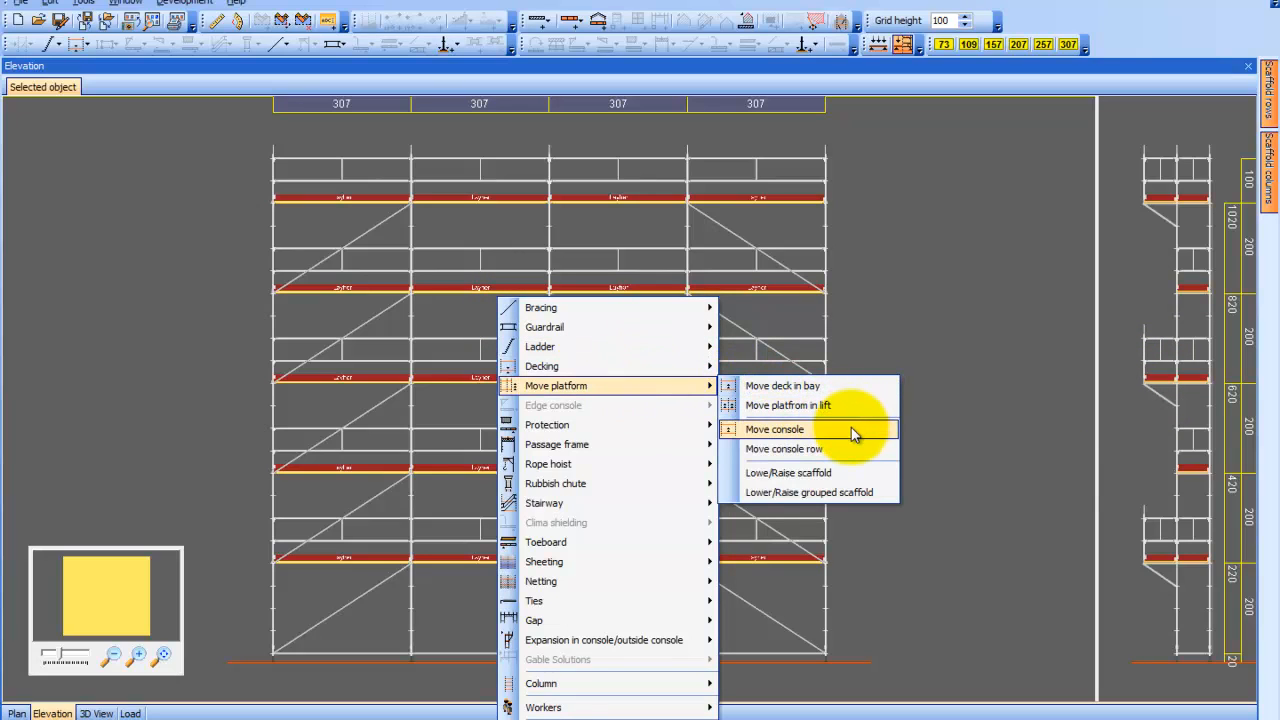
mouse_move(850, 448)
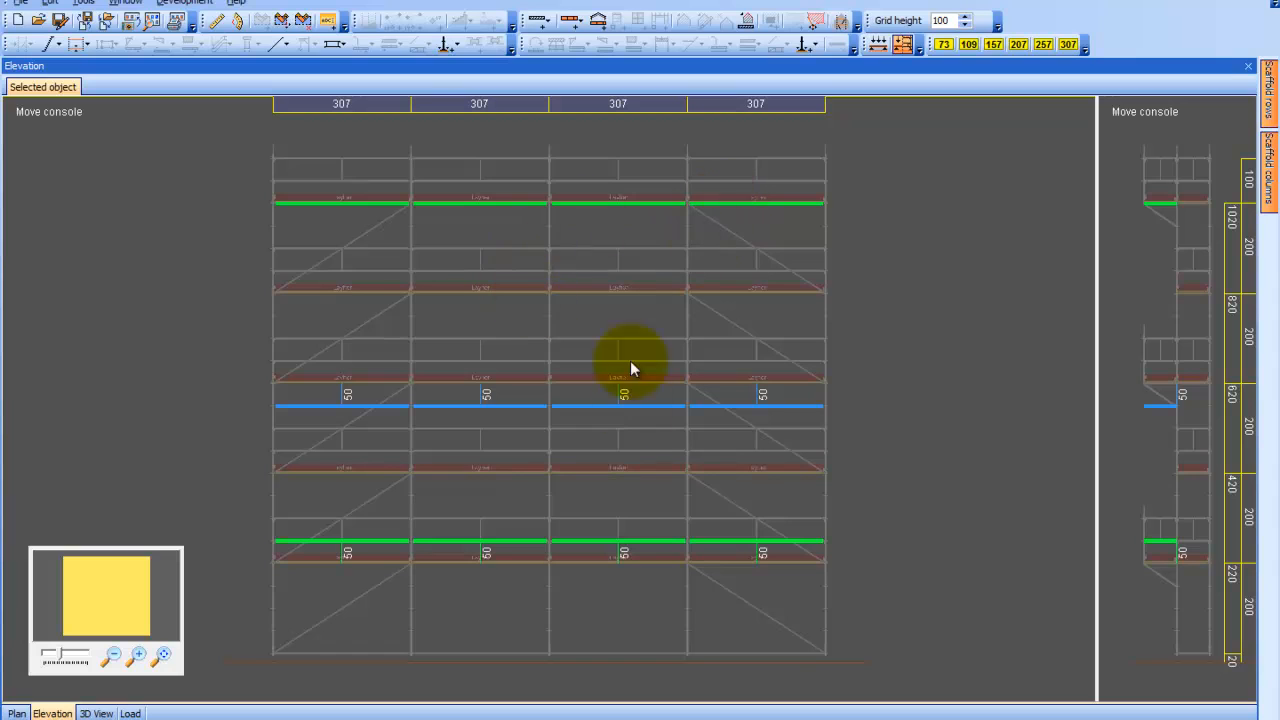
right_click(622, 208)
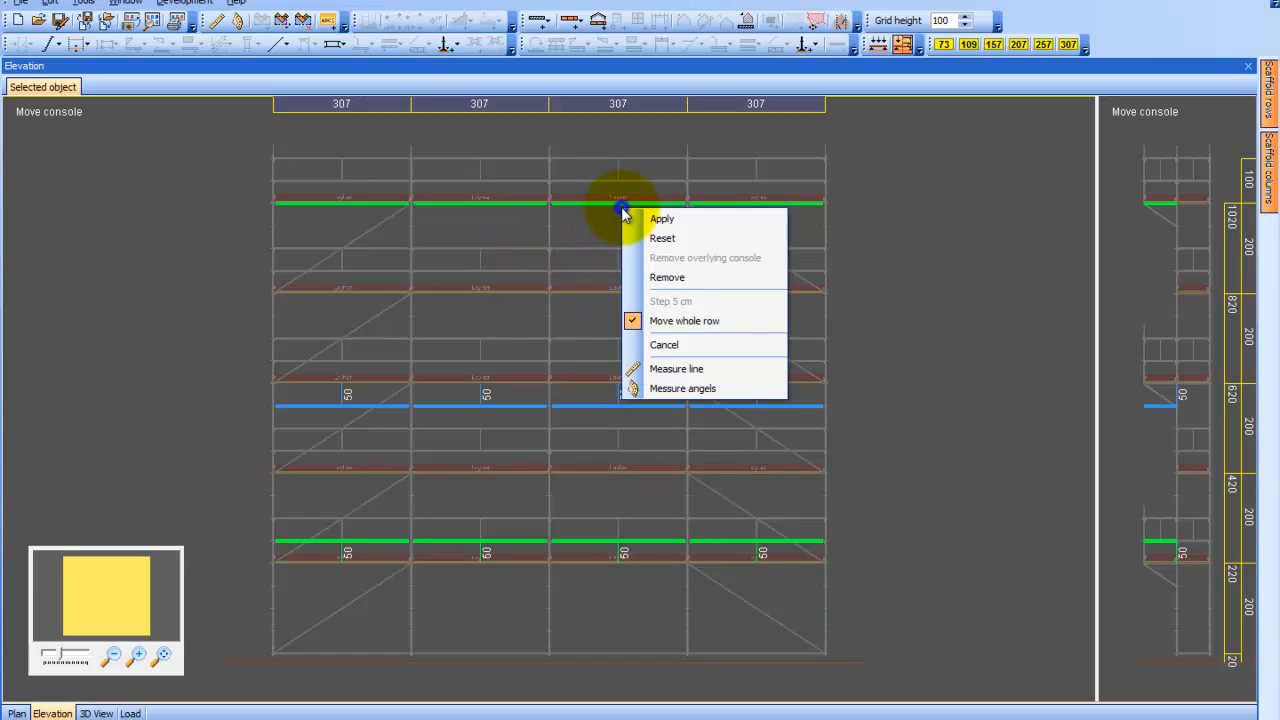
left_click(660, 218)
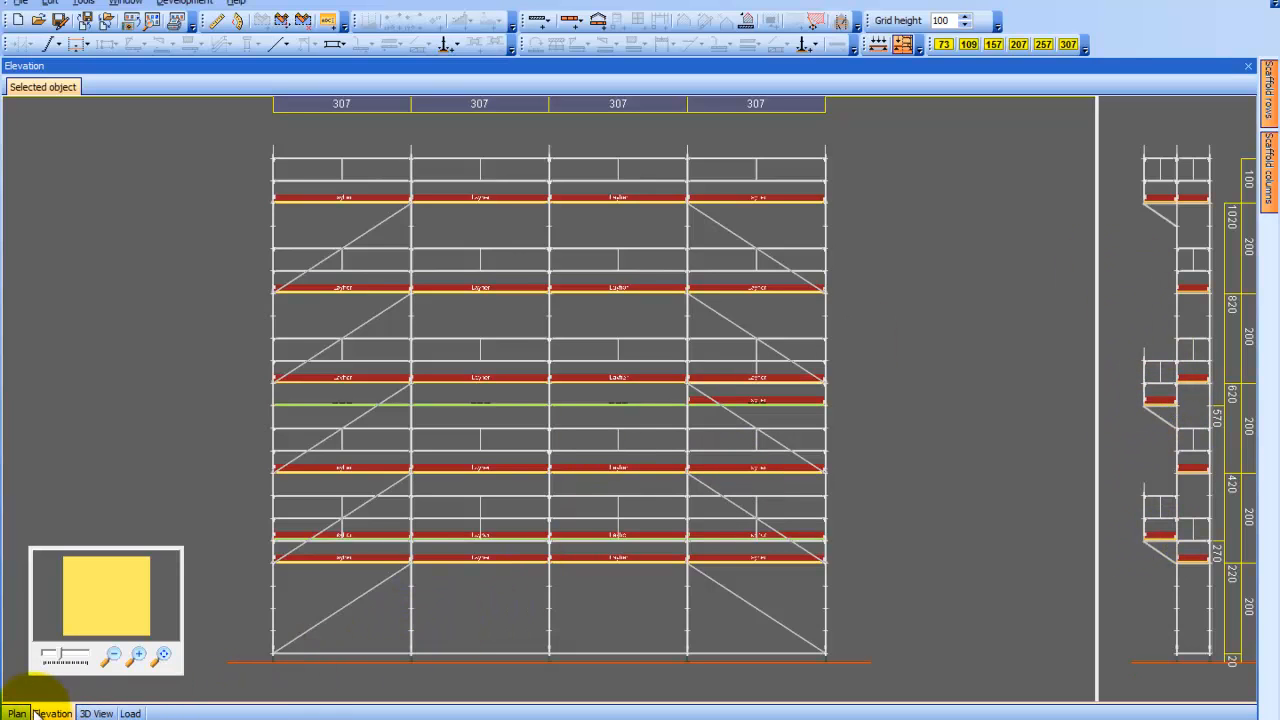
On the second scaffold, drag the lowest console row to a new height without applying yet
left_click(16, 712)
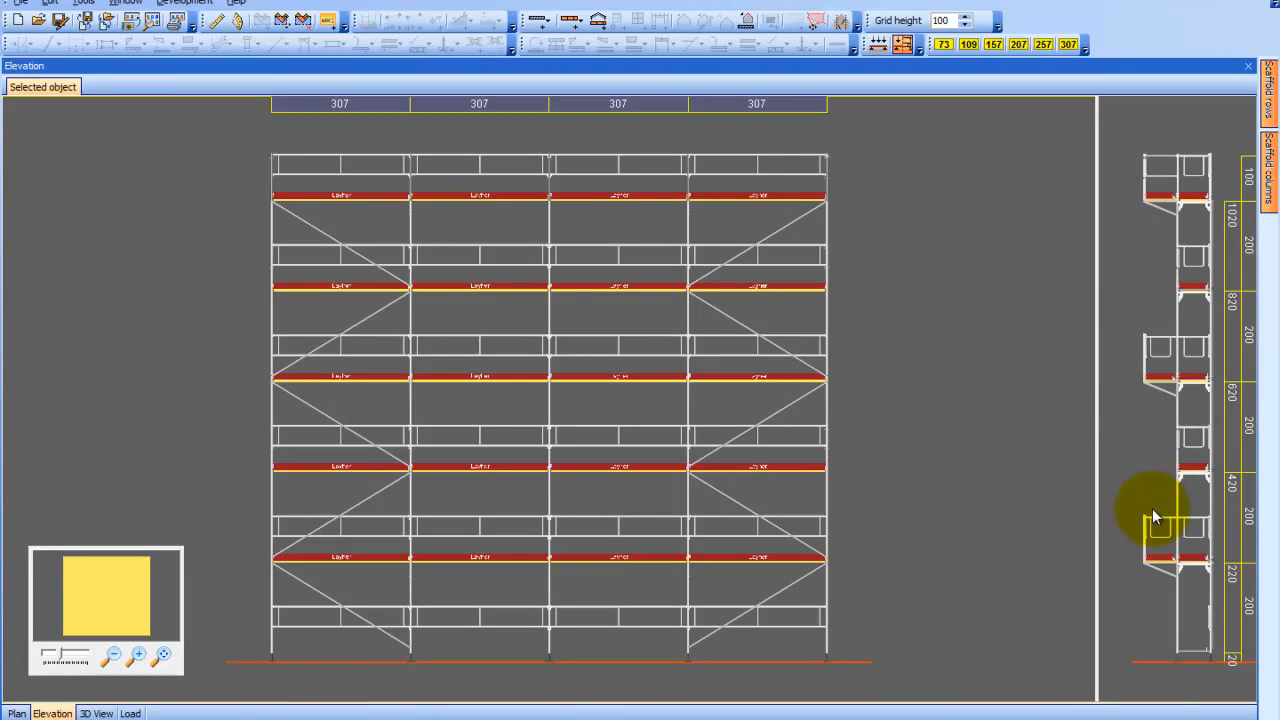
mouse_move(500, 356)
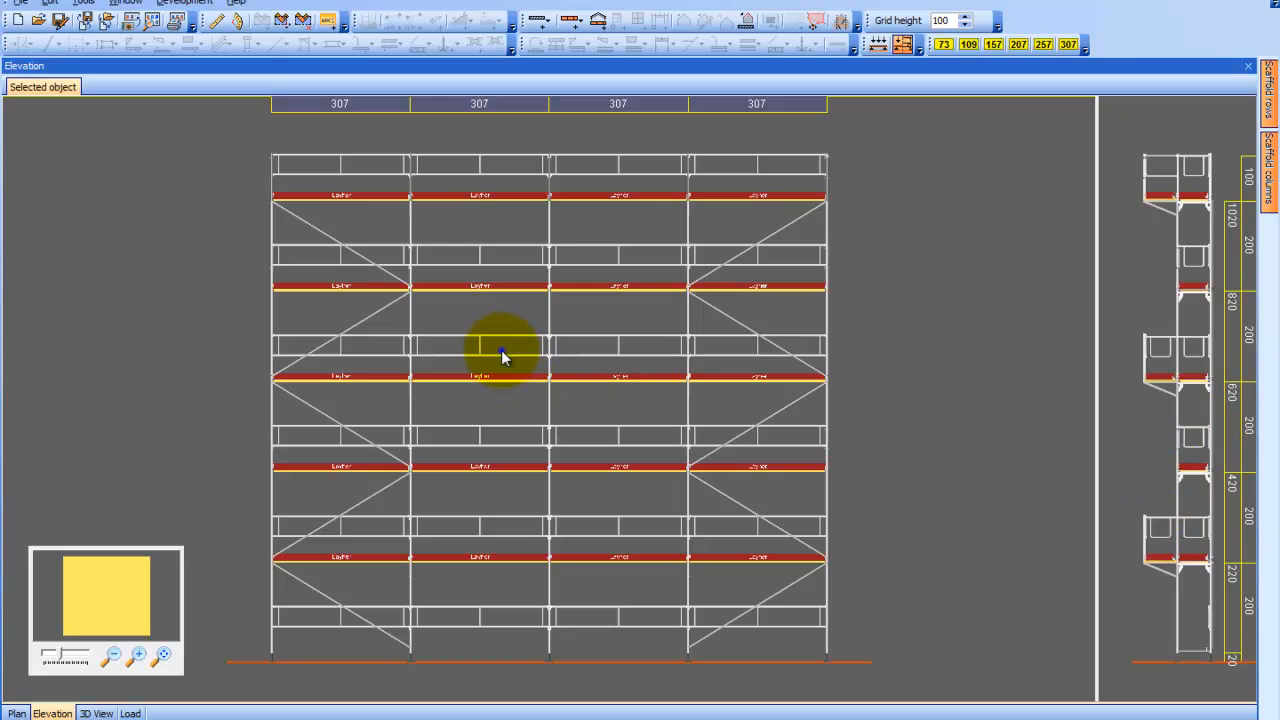
right_click(504, 356)
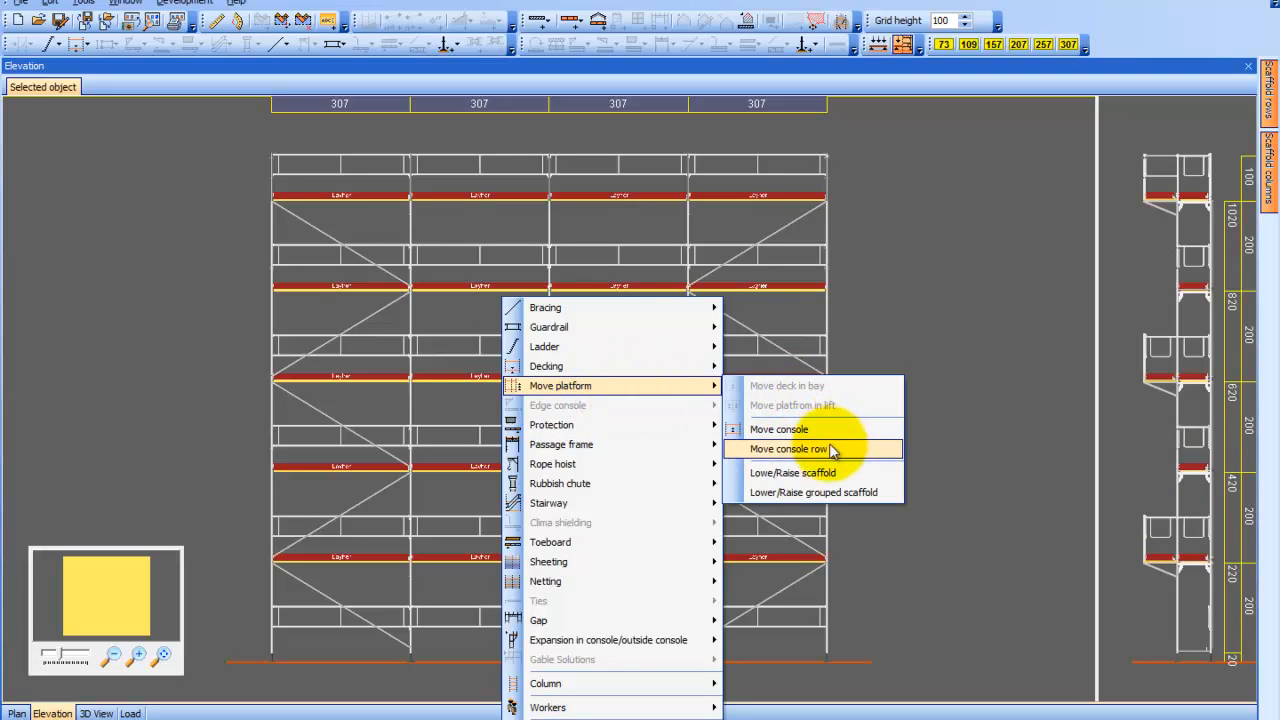
left_click(778, 428)
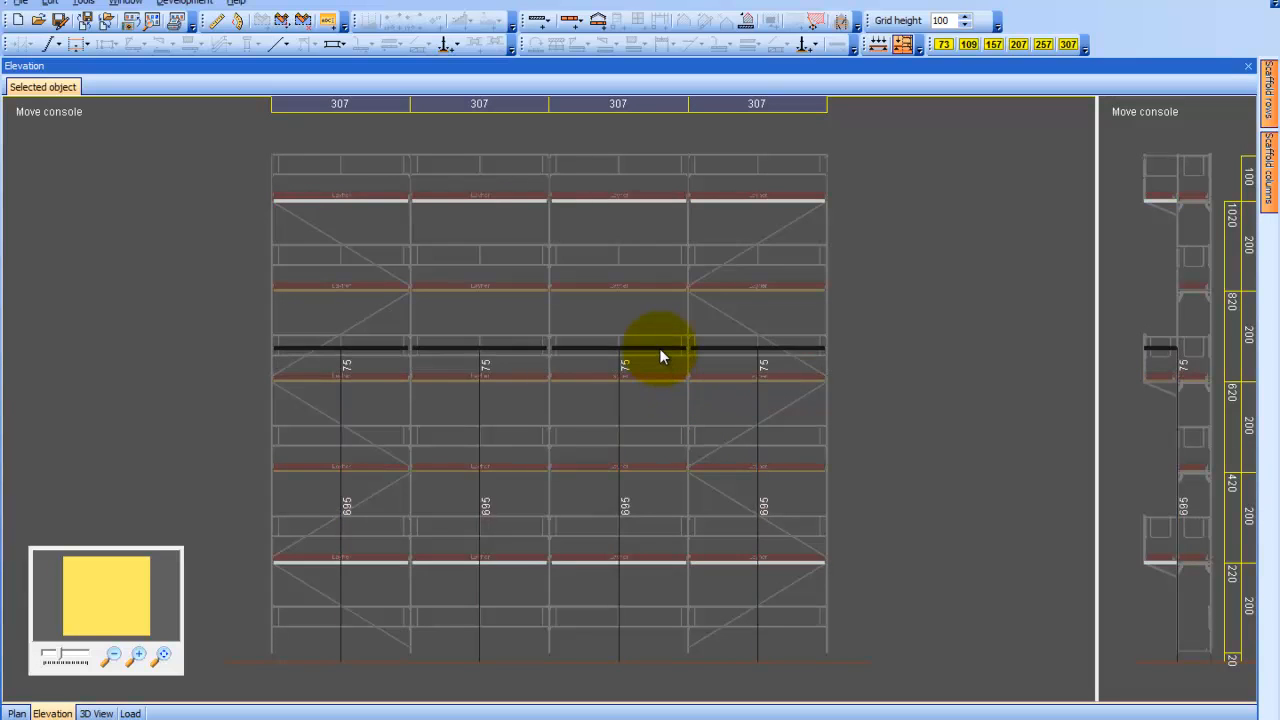
left_click_drag(660, 356, 664, 376)
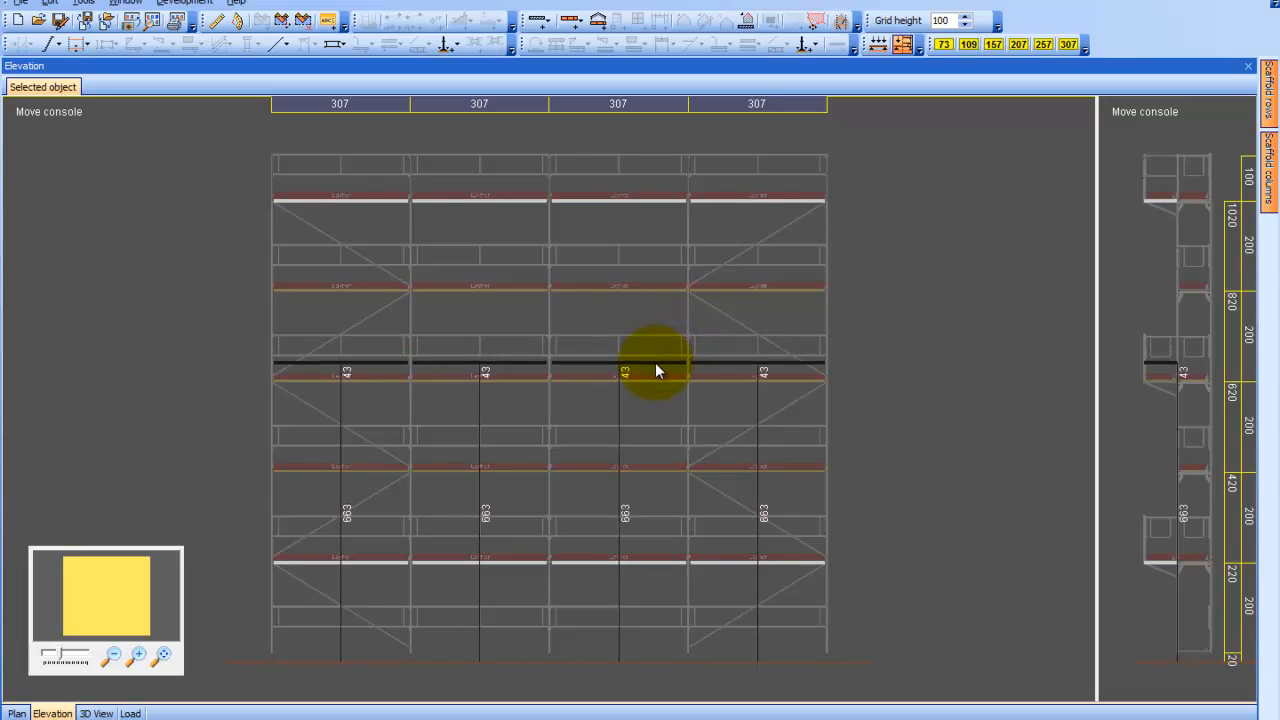
left_click(658, 356)
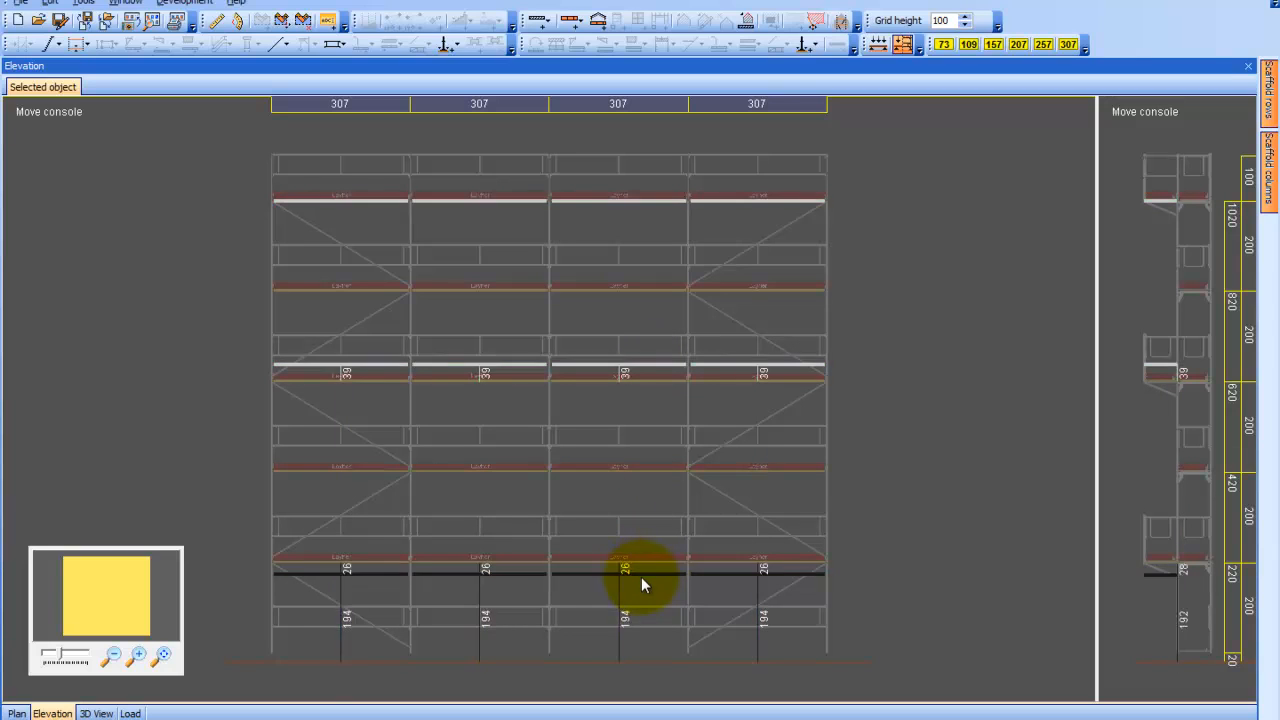
Apply the lowest console row's new height, then move the top console row and apply it
right_click(640, 580)
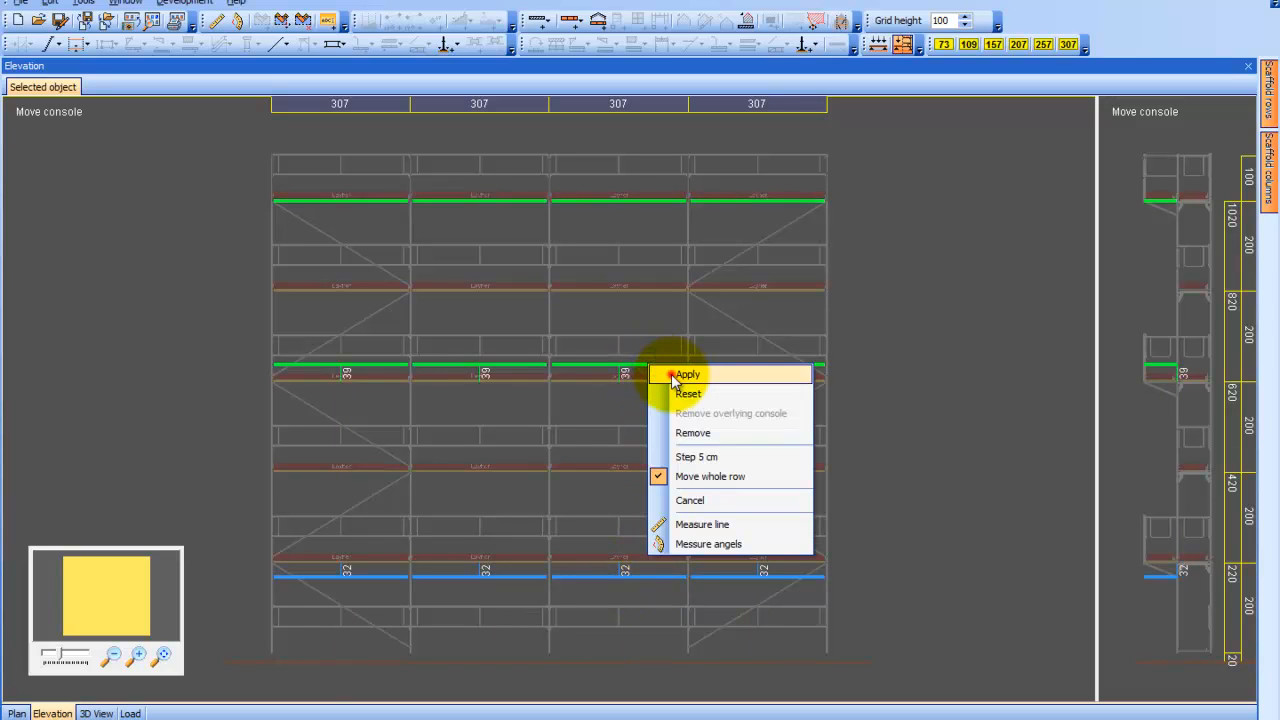
left_click(688, 374)
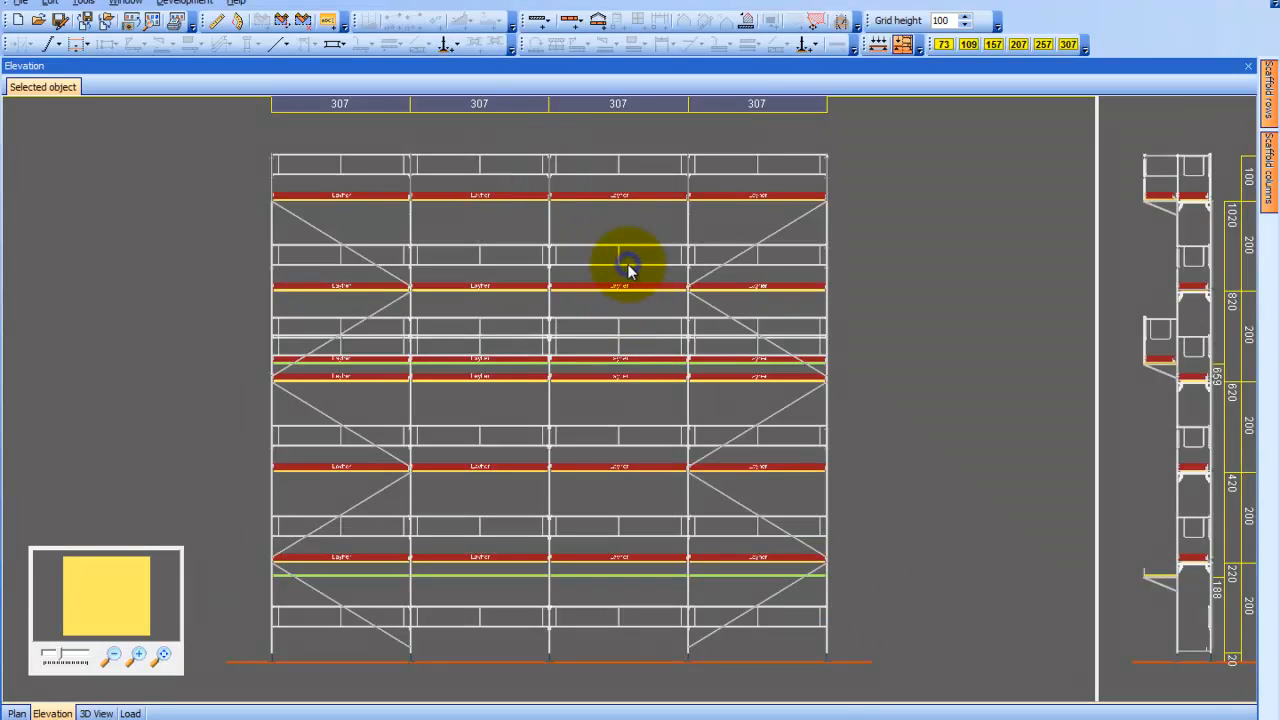
right_click(628, 268)
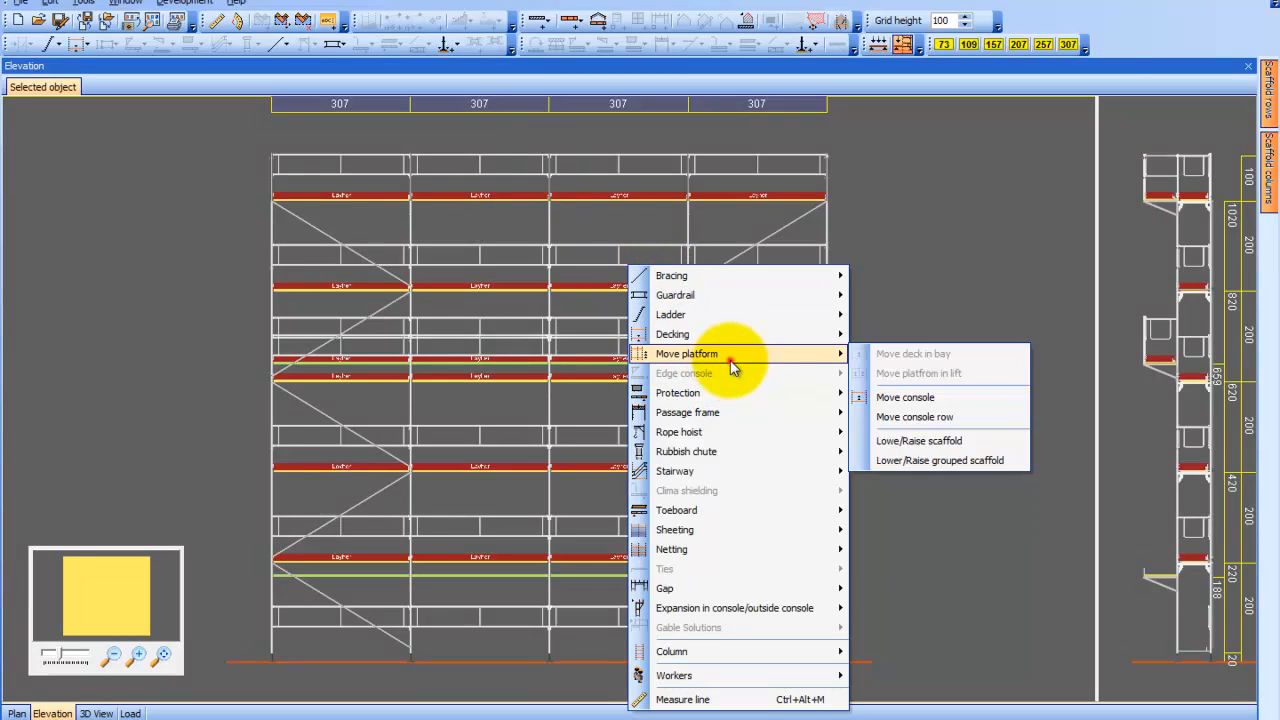
left_click(904, 396)
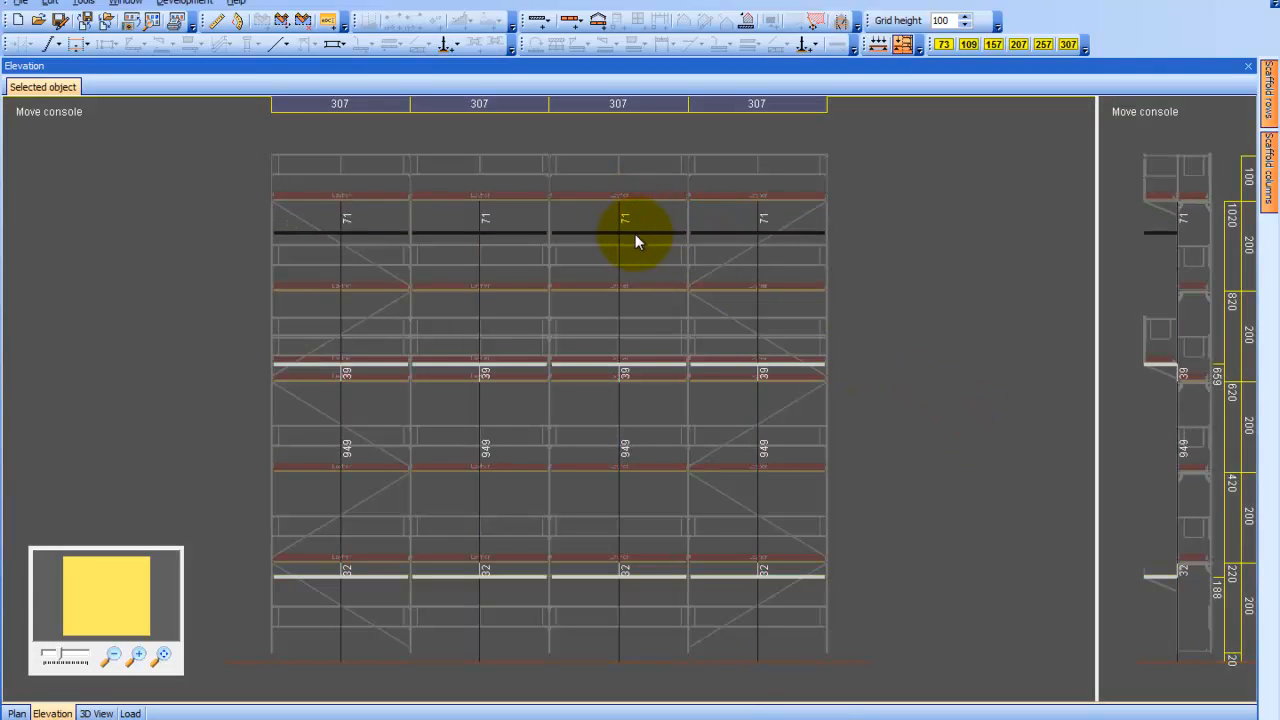
right_click(636, 256)
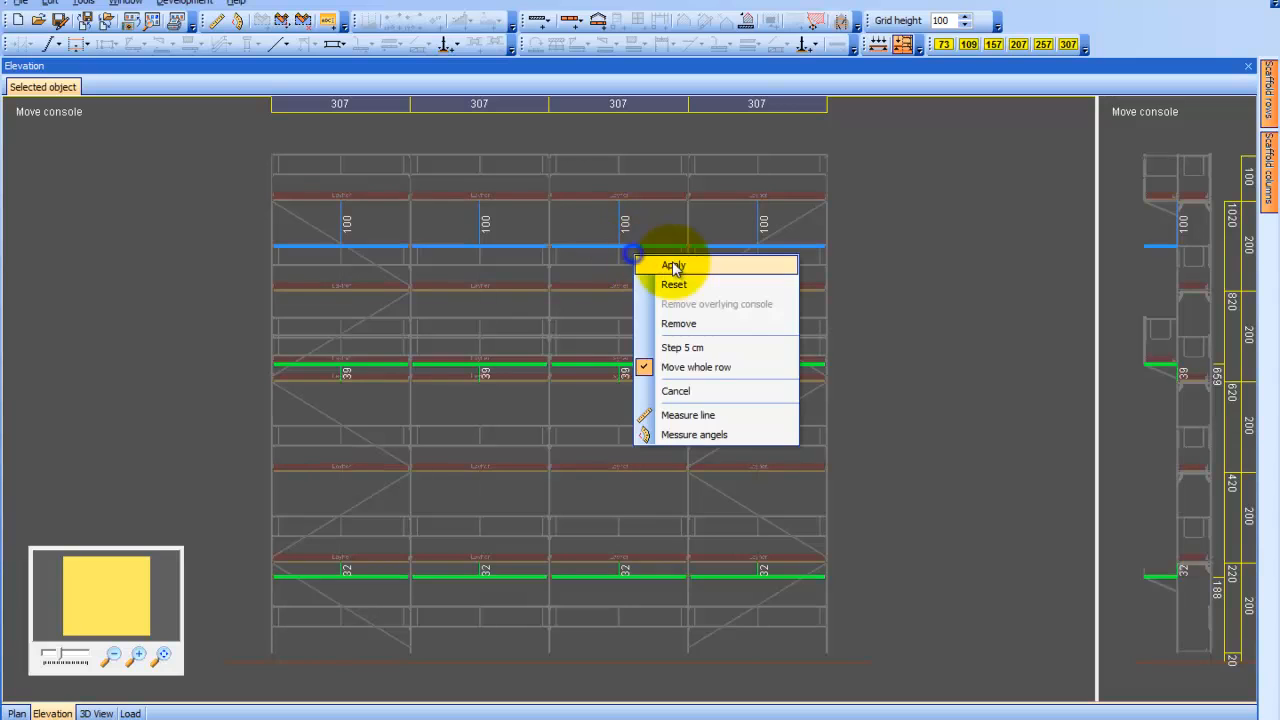
left_click(672, 264)
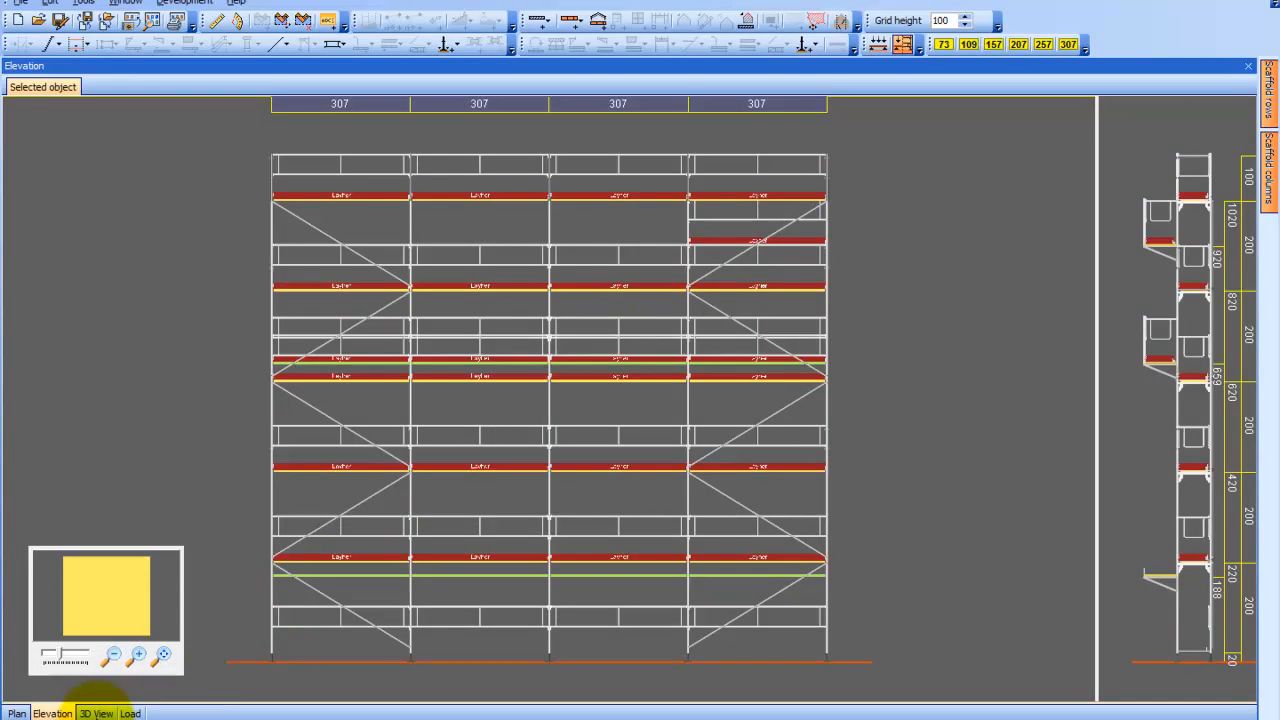
Orbit both scaffolds in 3D to check the moved console decks from the ends and long faces
left_click(96, 712)
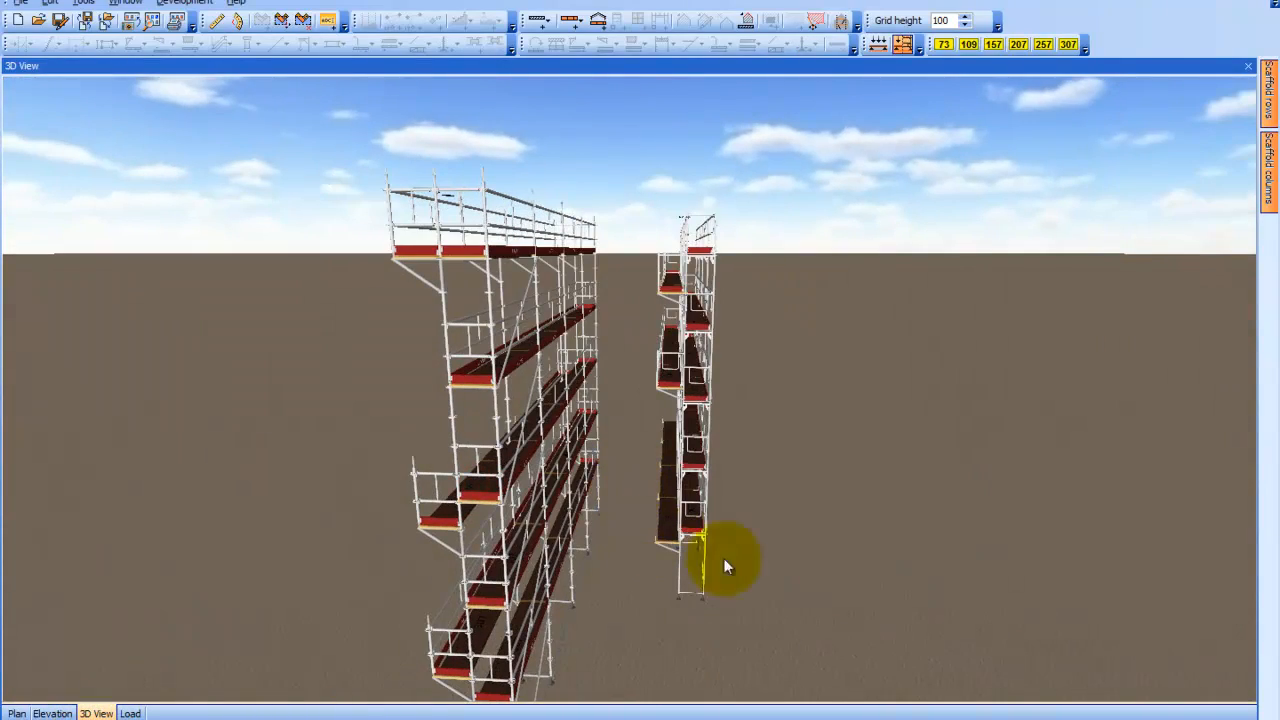
left_click_drag(724, 564, 976, 536)
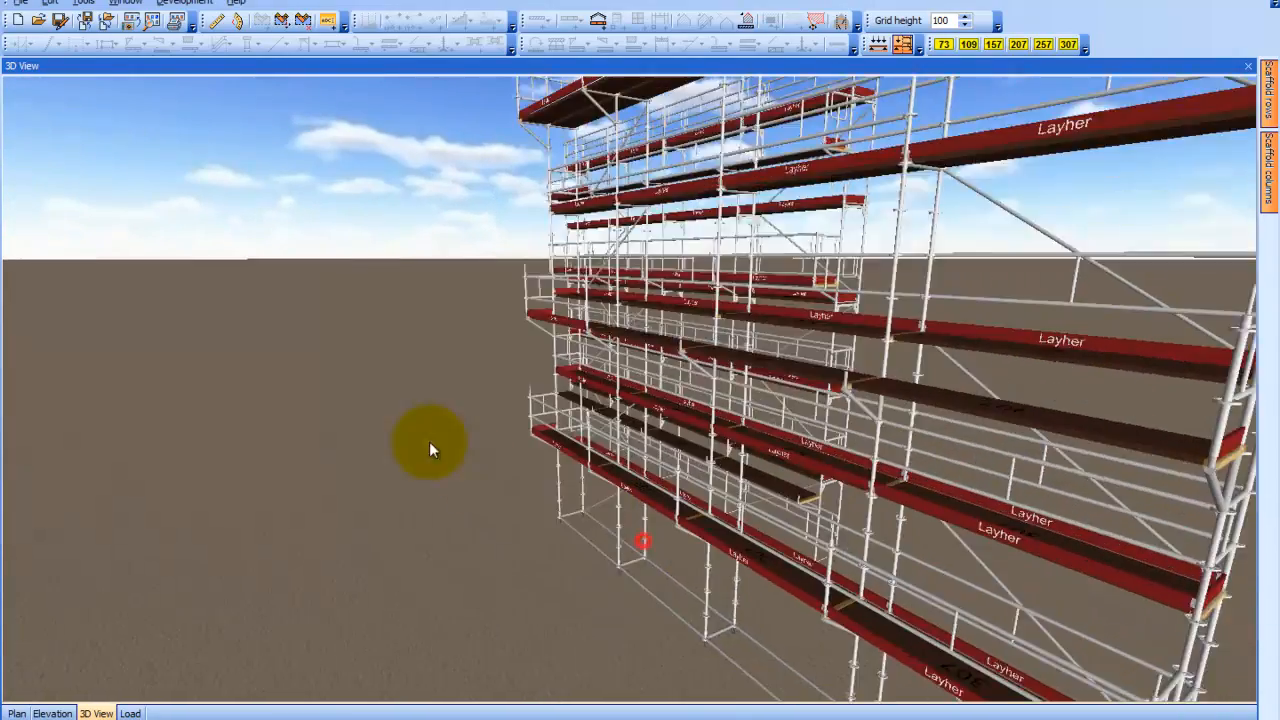
left_click_drag(430, 444, 384, 472)
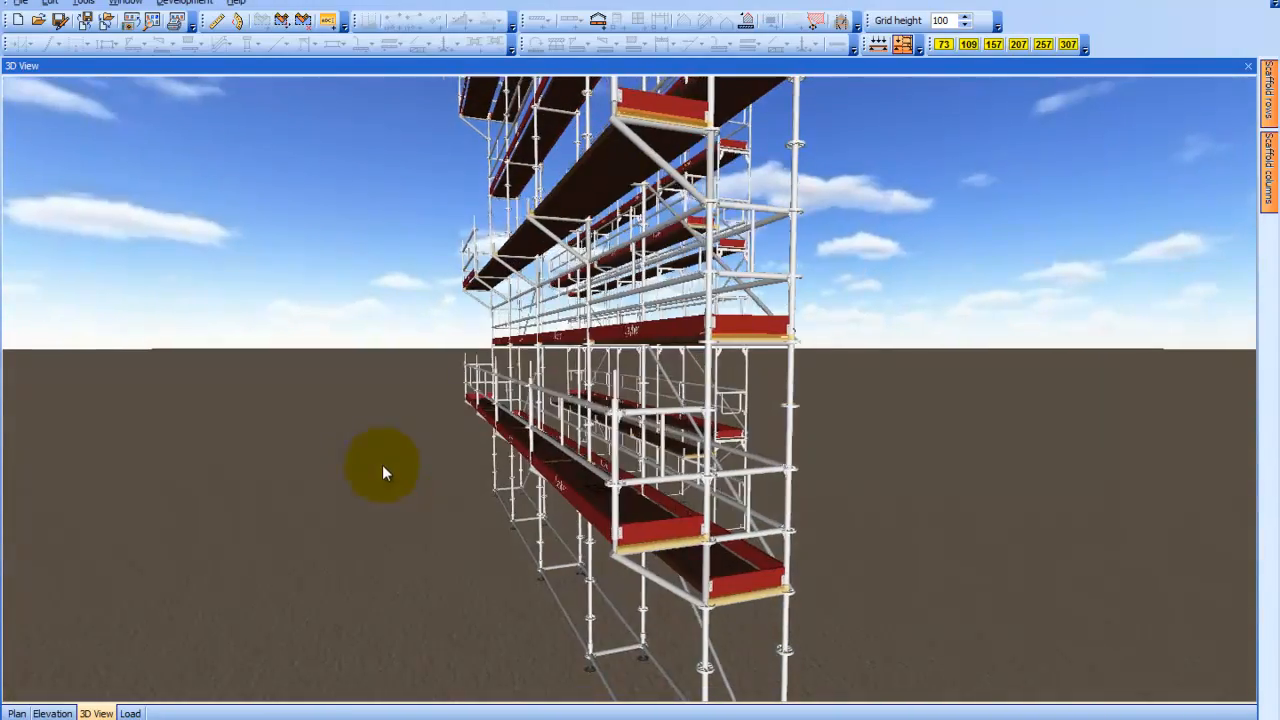
left_click_drag(384, 470, 610, 544)
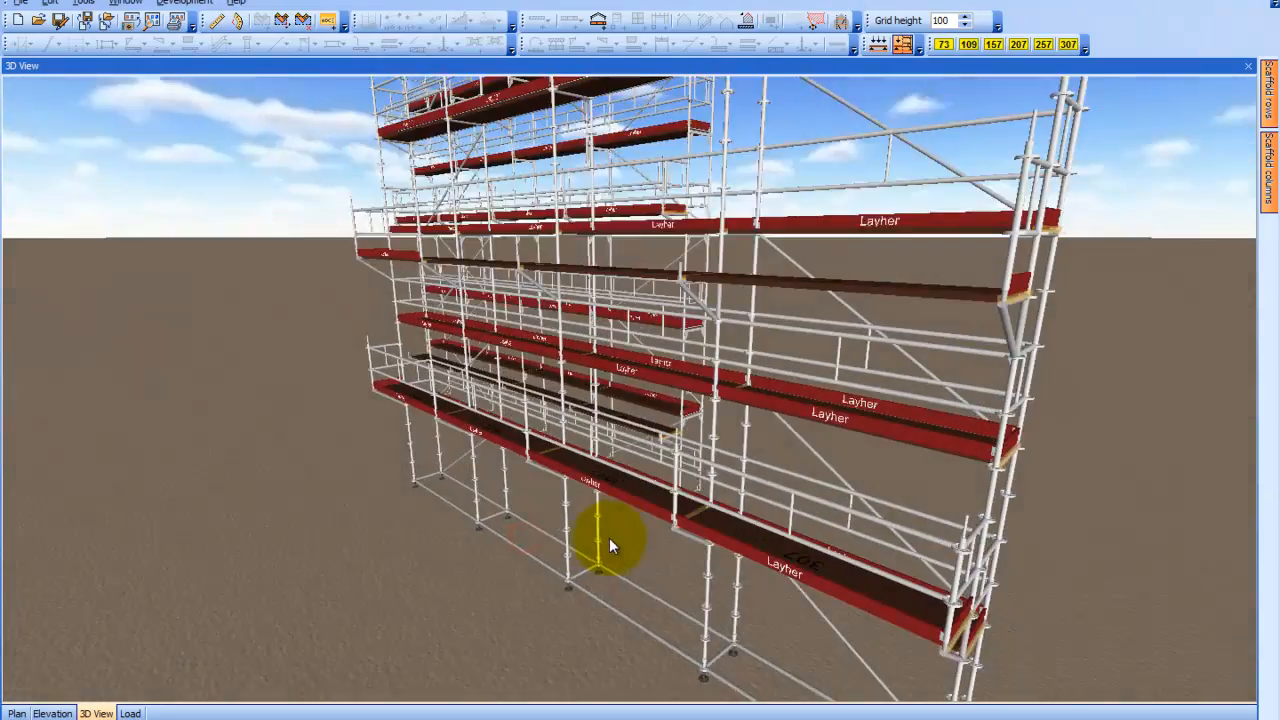
left_click_drag(612, 546, 572, 544)
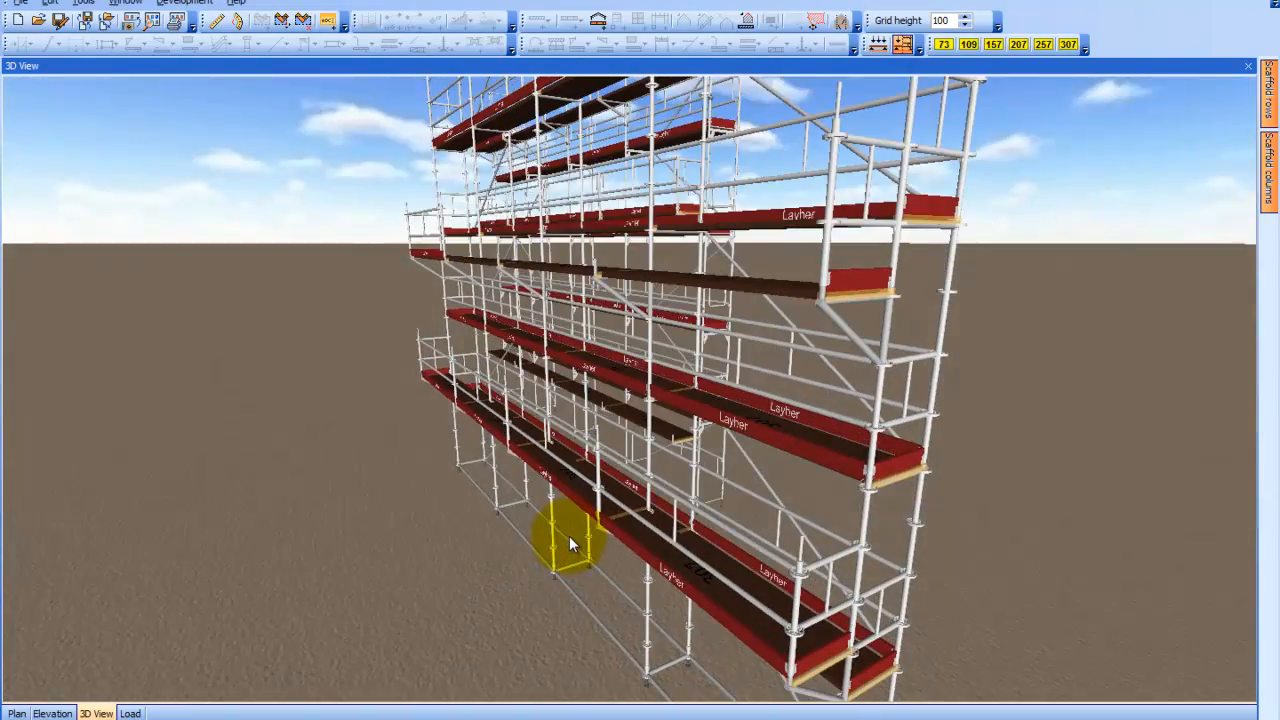
left_click_drag(576, 540, 450, 520)
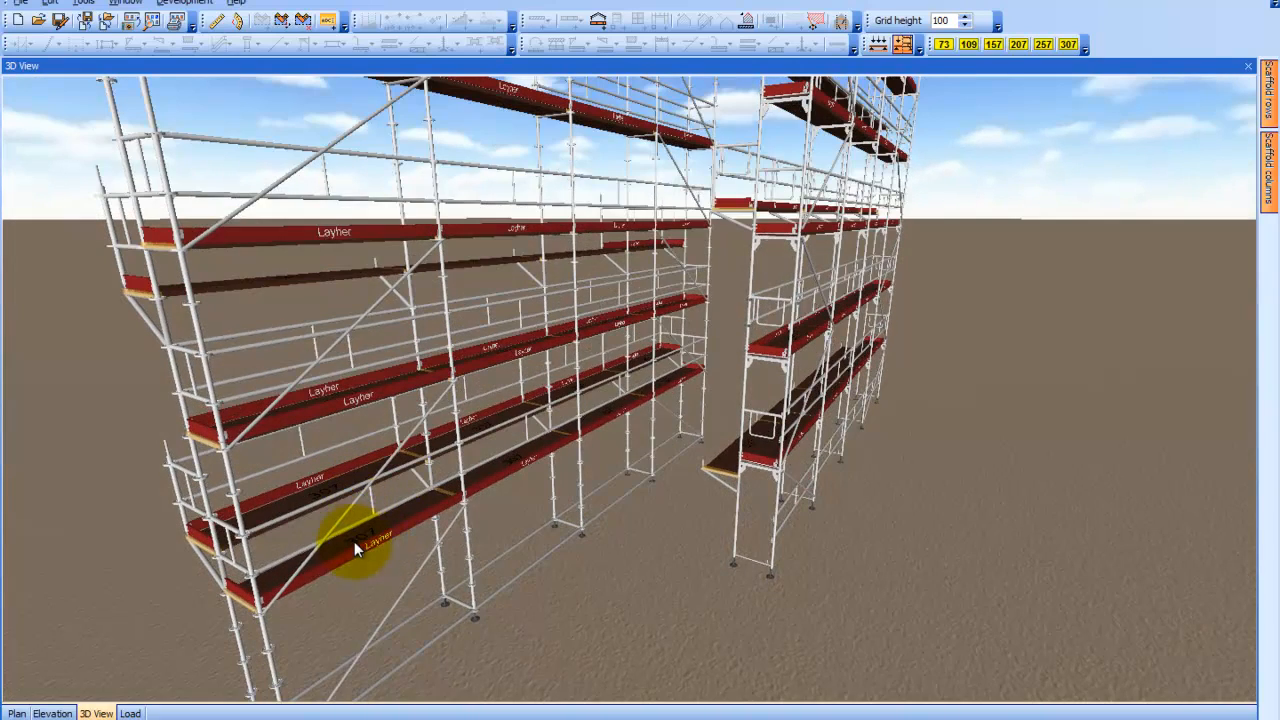
mouse_move(364, 478)
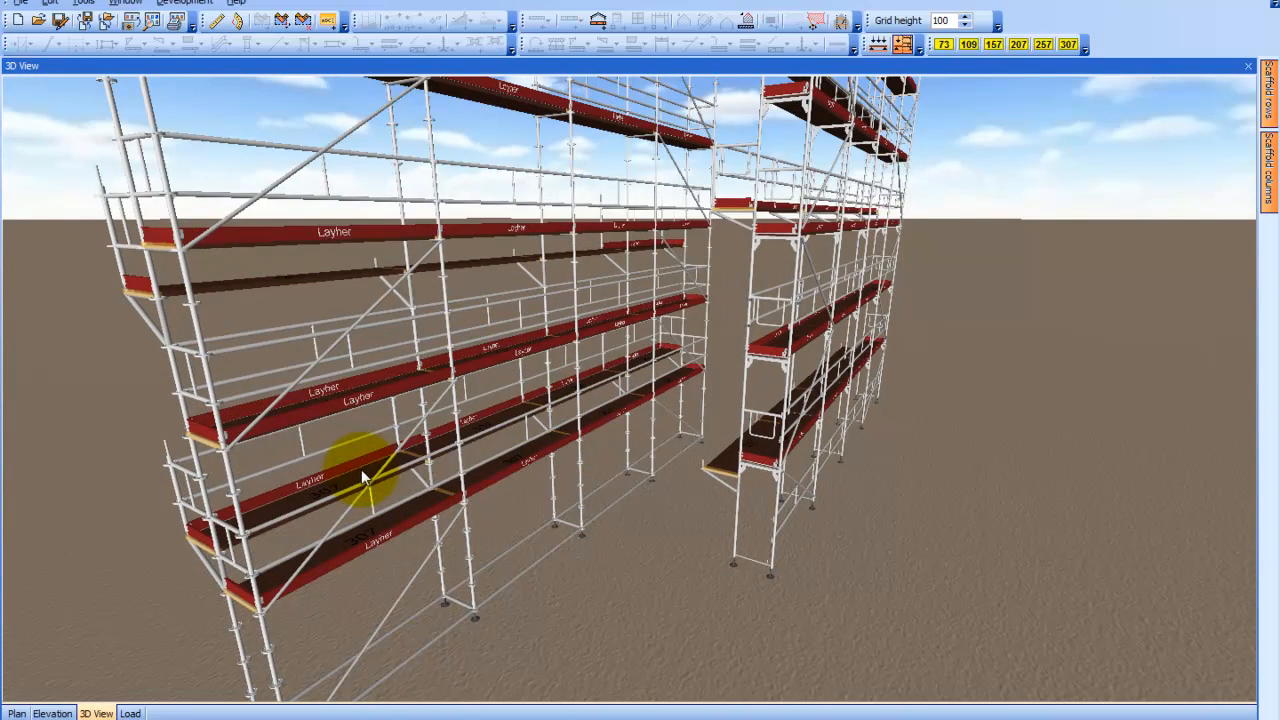
mouse_move(620, 400)
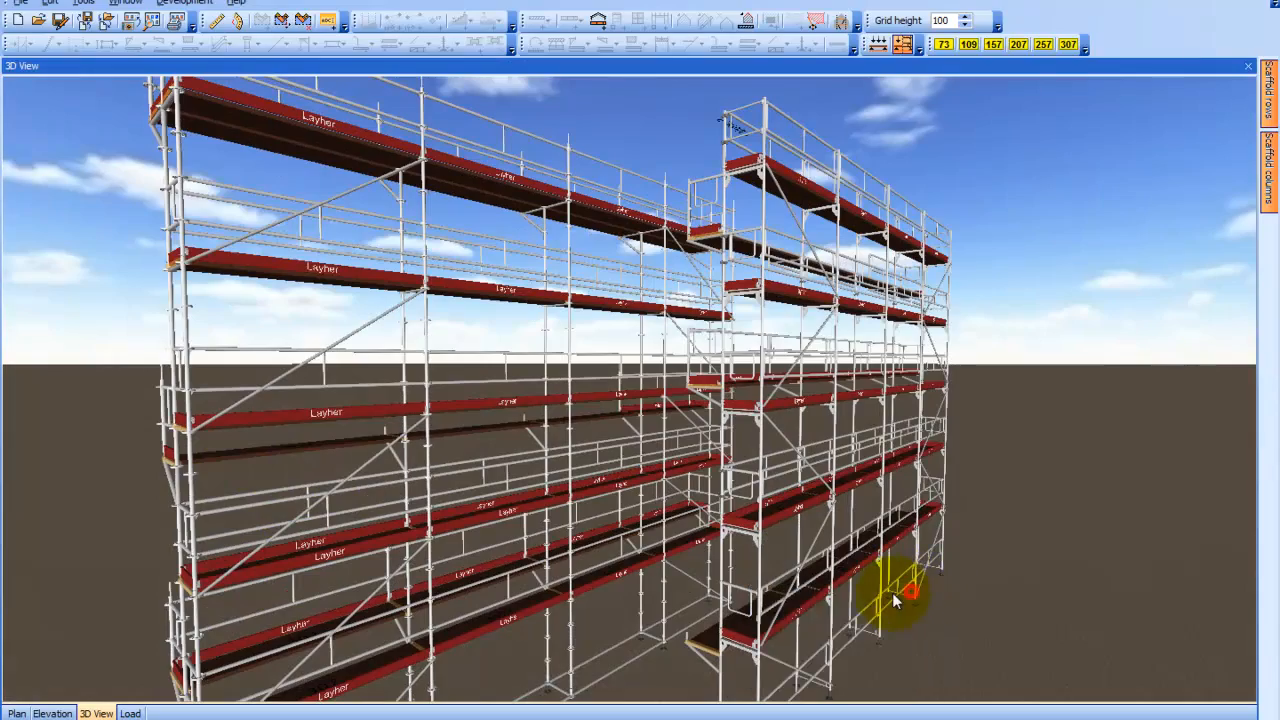
left_click_drag(896, 600, 440, 516)
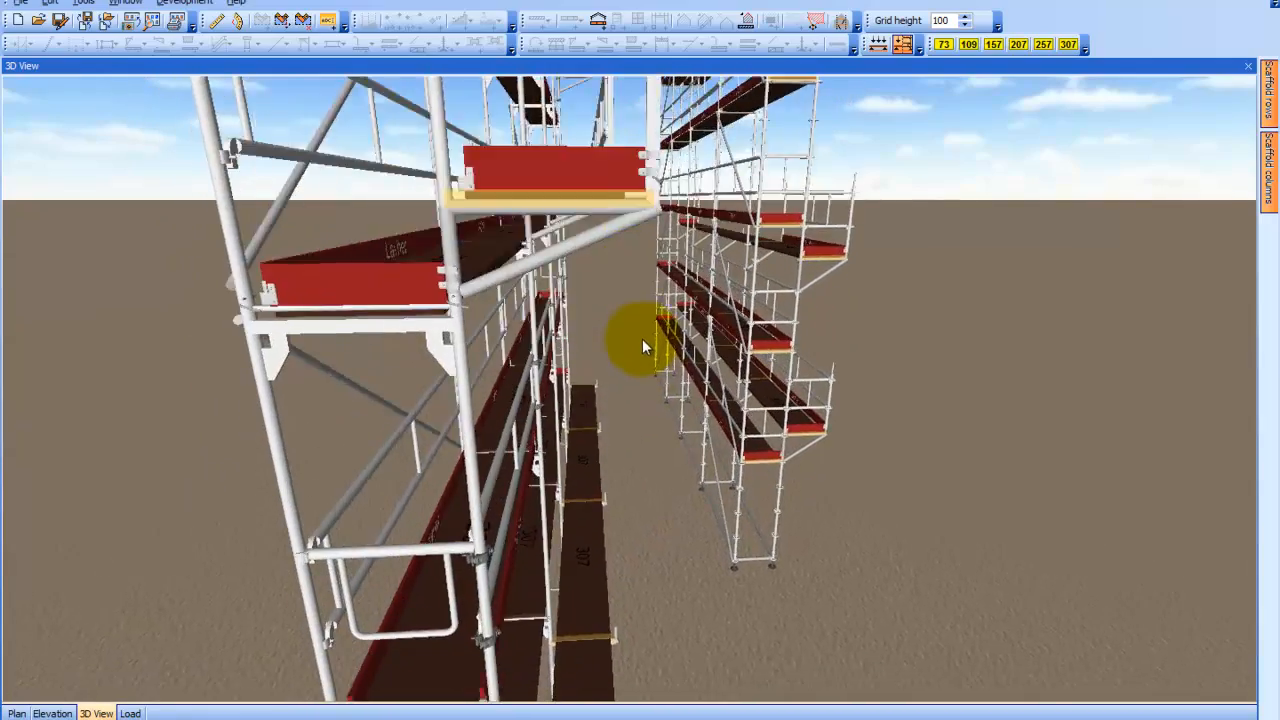
left_click_drag(644, 344, 604, 444)
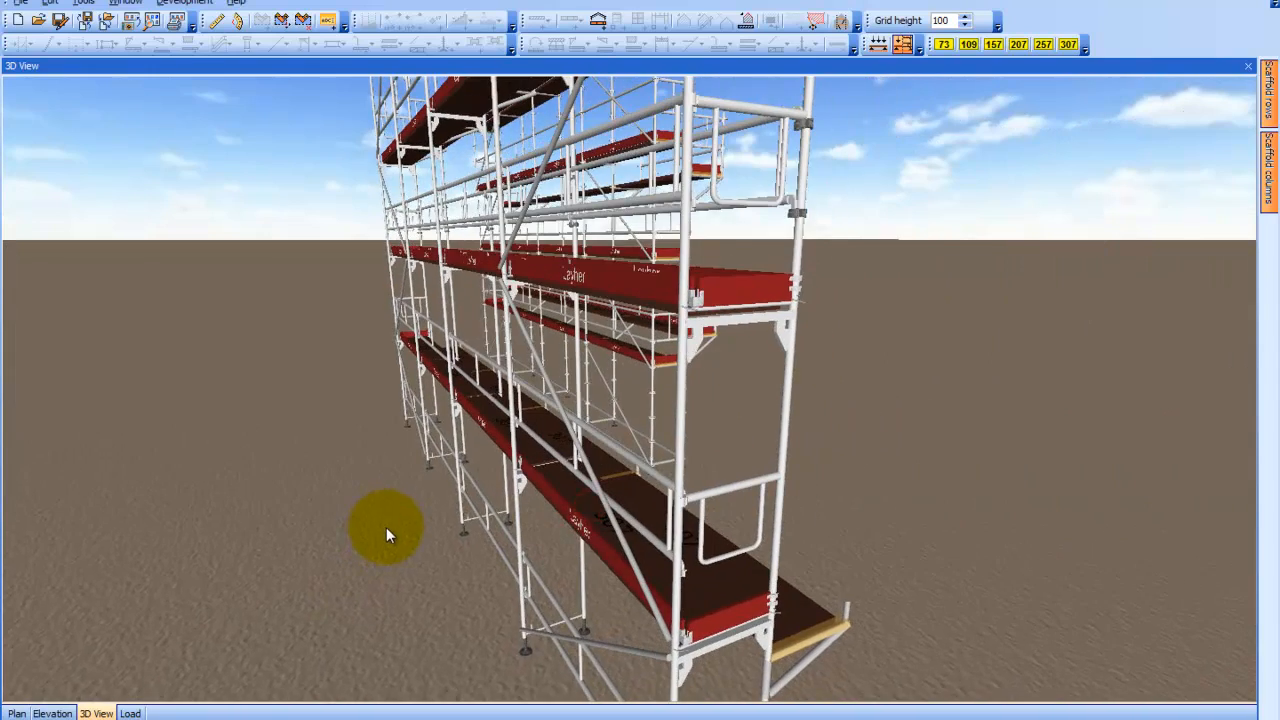
left_click_drag(390, 536, 450, 564)
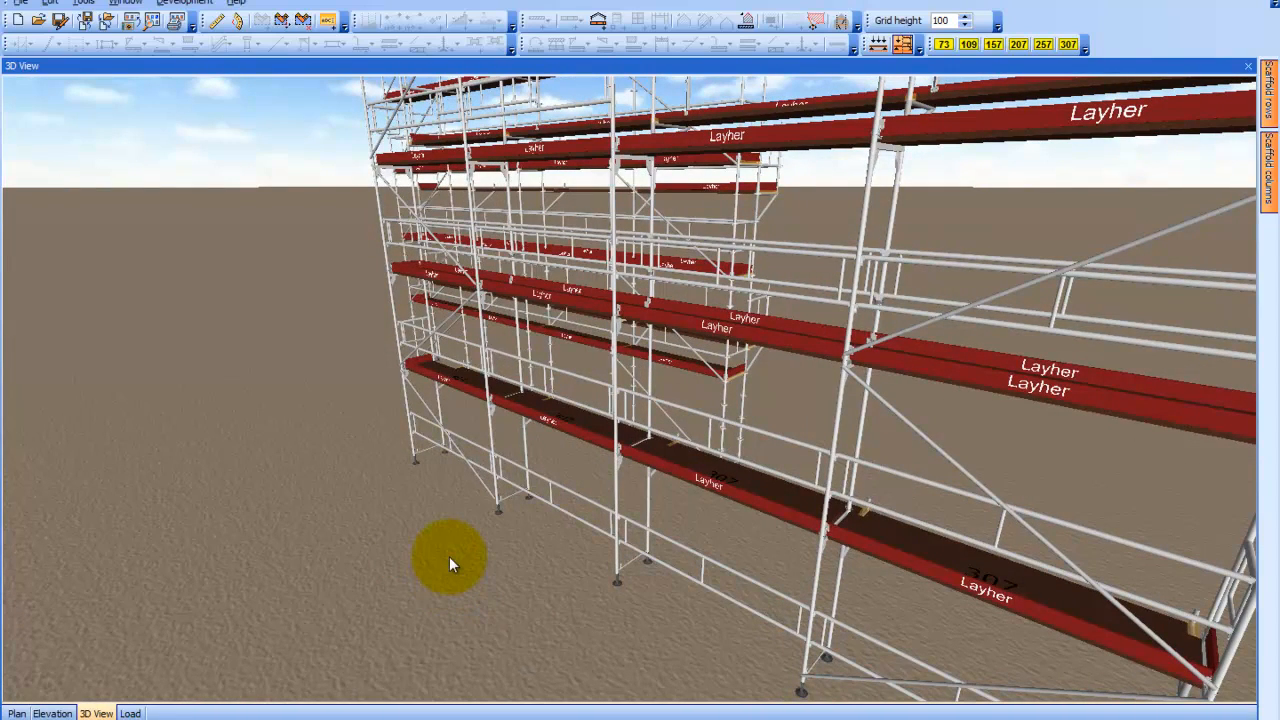